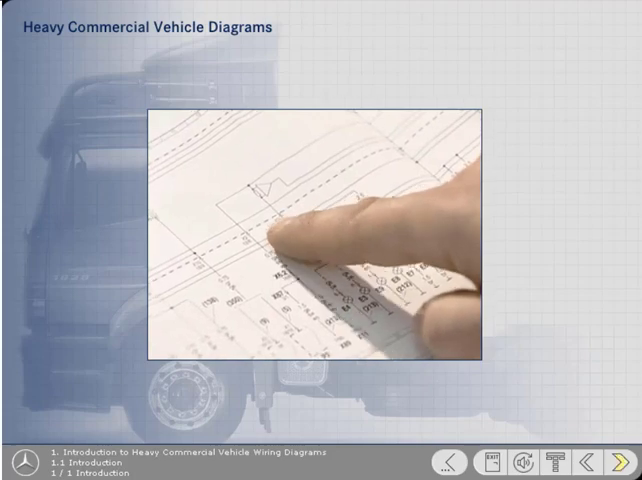
- Continue past the introduction slide into the locating-diagram exercise
{"action": "left_click", "coordinate": [617, 462]}
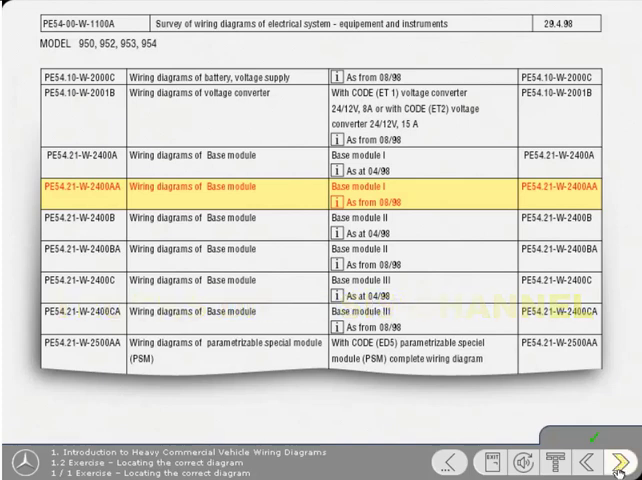
- Enter Chapter 2 and reveal its topic list with the orange bulb button
{"action": "left_click", "coordinate": [614, 463]}
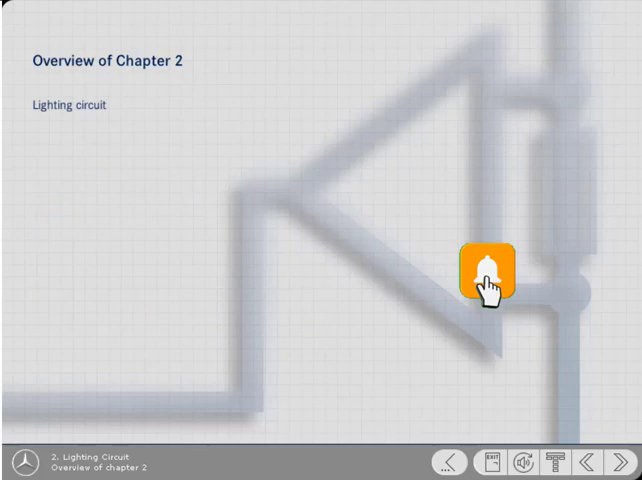
{"action": "left_click", "coordinate": [487, 267]}
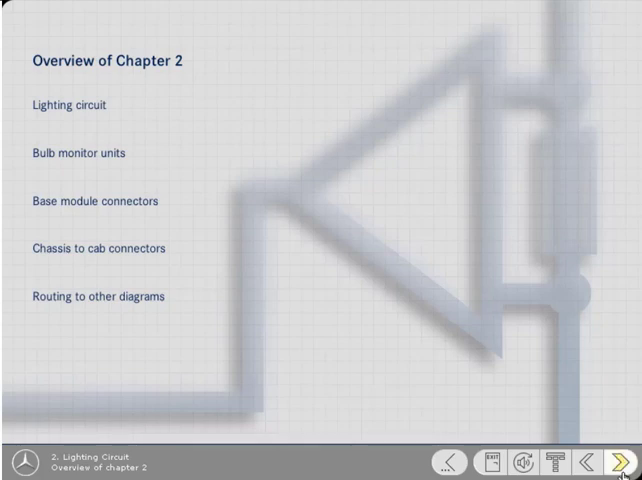
- Advance to exercise 2.1, Lighting switch options
{"action": "left_click", "coordinate": [620, 462]}
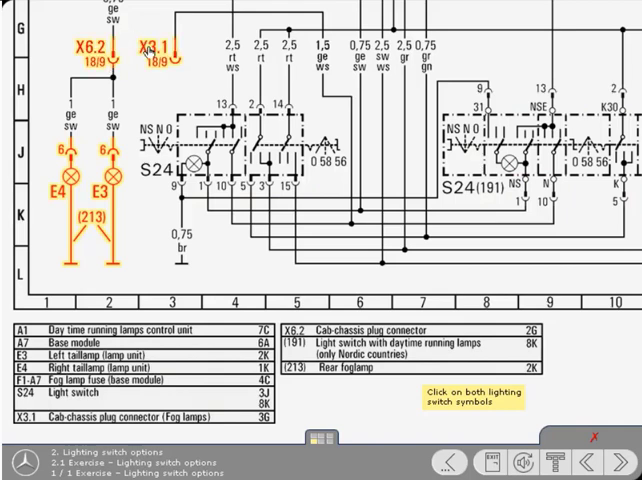
- Advance to exercise 2.2, Lighting switch for Mainland Europe
{"action": "left_click", "coordinate": [540, 155]}
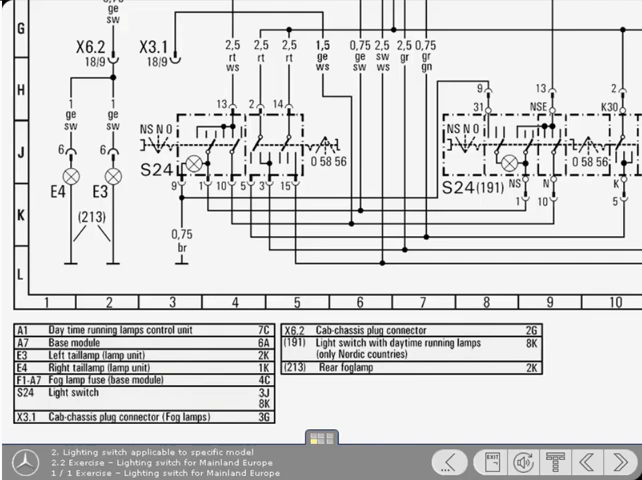
- Advance to section 2.3 Bulb Monitor Unit, showing the base module A7 diagram
{"action": "left_click", "coordinate": [250, 140]}
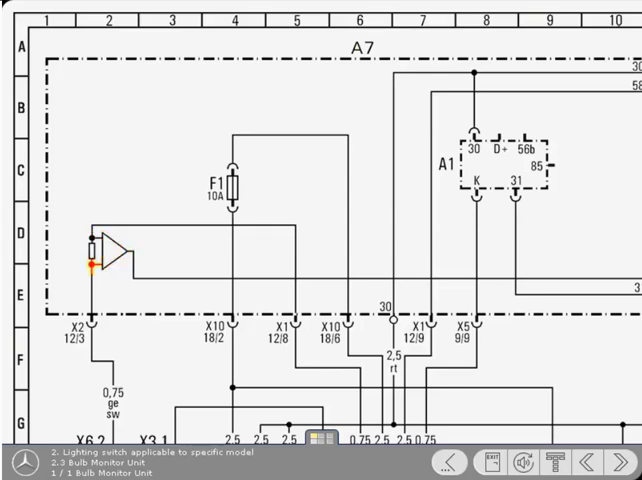
- Highlight the bulb monitor wire to X2 and move on to 2.4 Base Module Connector
{"action": "left_click", "coordinate": [88, 270]}
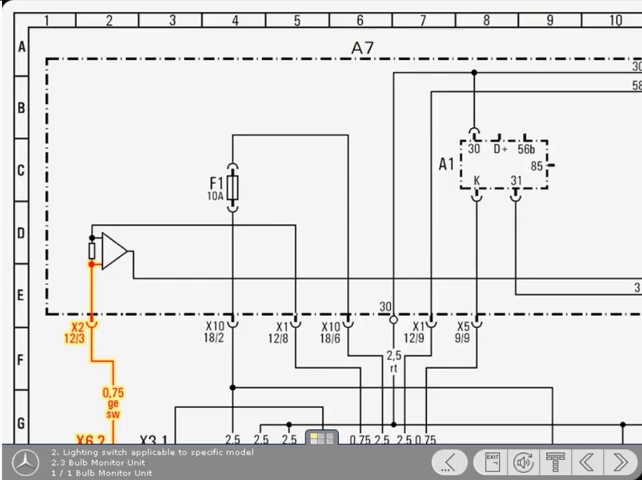
{"action": "scroll", "scroll_direction": "down", "scroll_amount": 3}
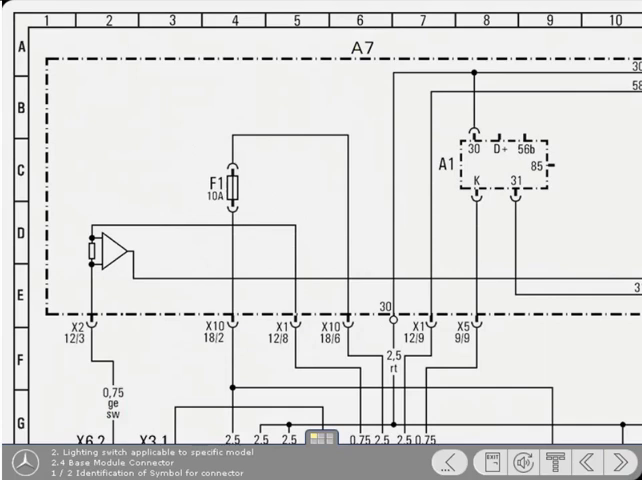
- Step through the X1–X14 connector overview to page 2 of Base Module Connector
{"action": "left_click", "coordinate": [79, 342]}
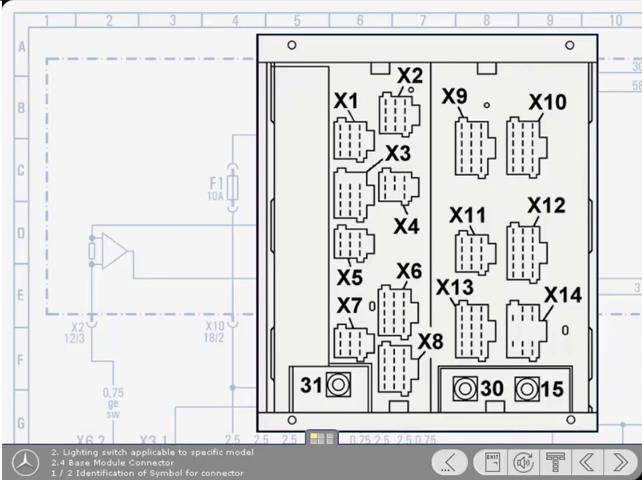
{"action": "left_click", "coordinate": [399, 108]}
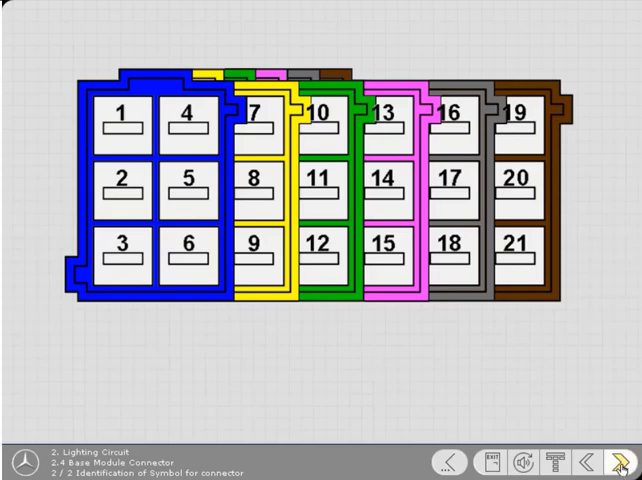
- Advance to Chassis/Cab Connector page 2, with X6.2 18/9 highlighted
{"action": "left_click", "coordinate": [614, 463]}
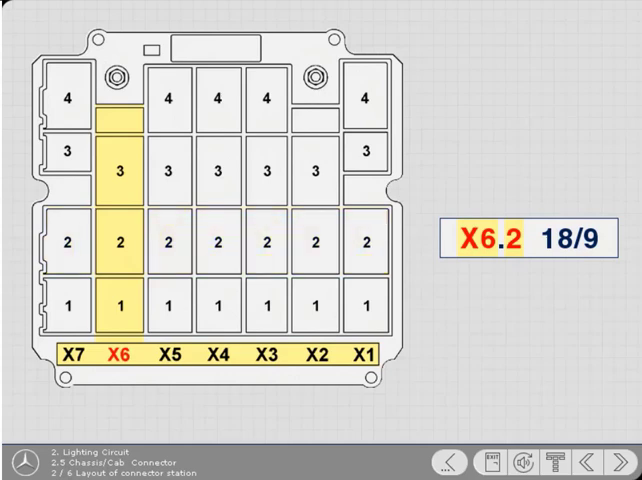
- Reveal terminal 9 on the X6.2 plug, then advance to the X3.1 locating exercise
{"action": "left_click", "coordinate": [119, 242]}
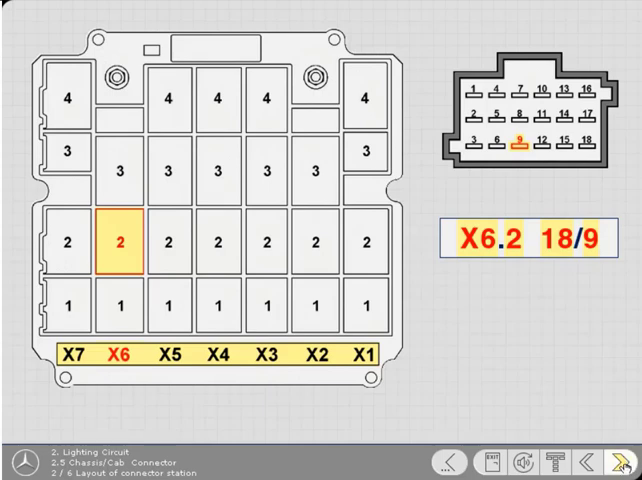
{"action": "left_click", "coordinate": [614, 461]}
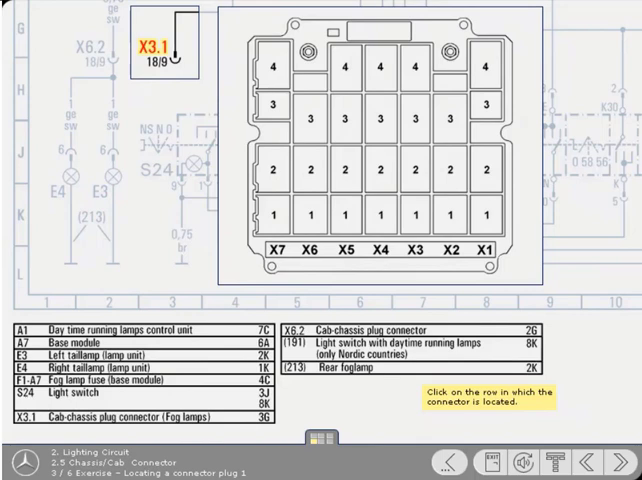
{"action": "mouse_move", "coordinate": [536, 286]}
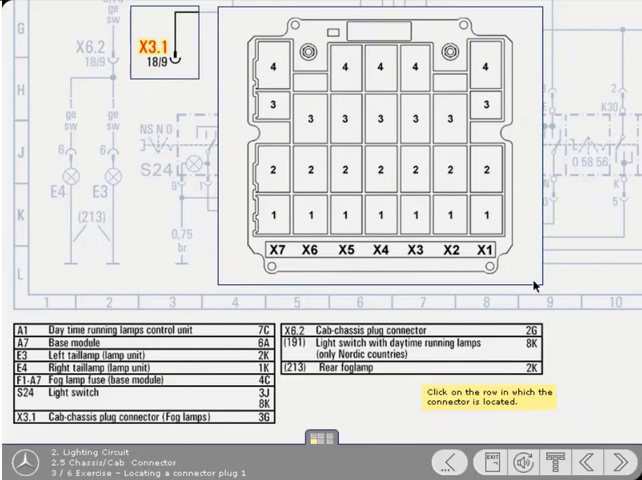
- Choose row X3 as connector X3.1's location and advance to page 4 of 6
{"action": "left_click", "coordinate": [416, 215]}
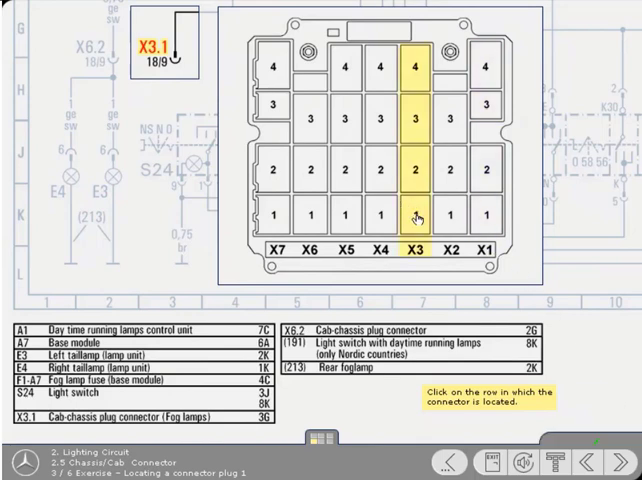
{"action": "left_click", "coordinate": [414, 215]}
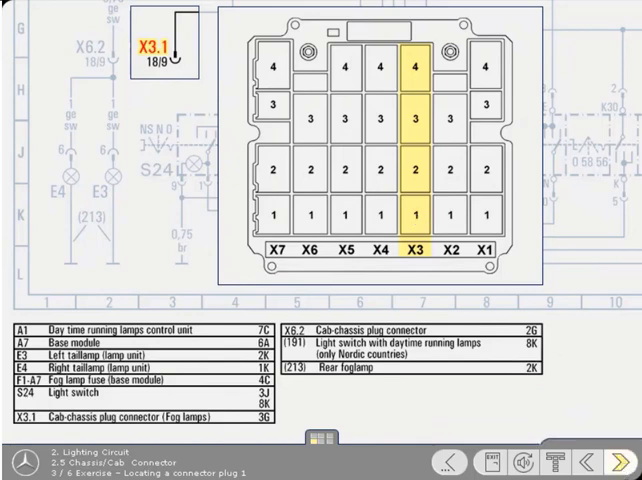
{"action": "left_click", "coordinate": [620, 458]}
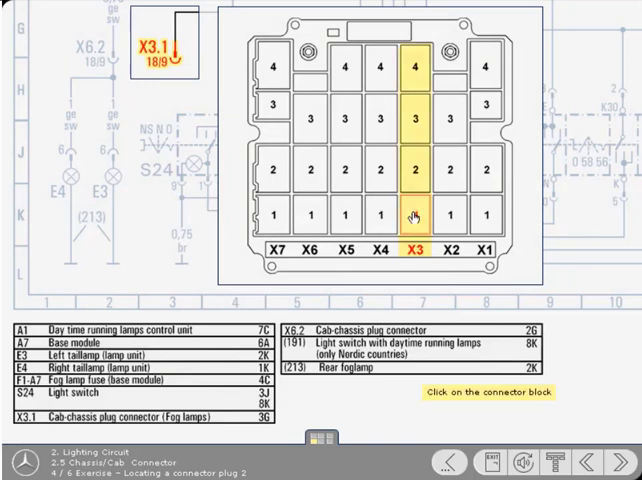
- Select block X3.1, mark terminal 9 on its plug, and go to page 6
{"action": "left_click", "coordinate": [412, 213]}
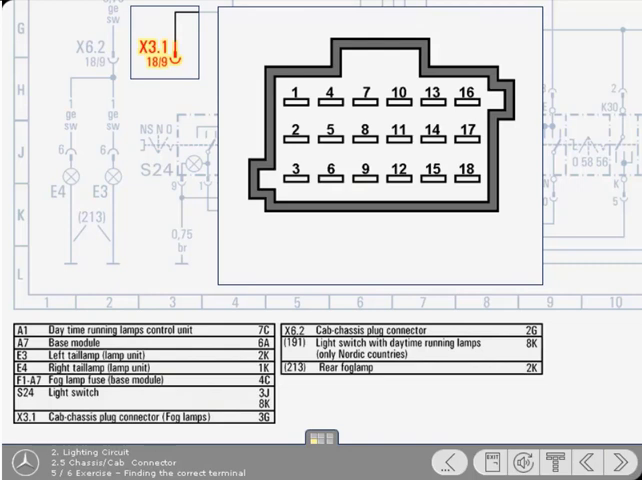
{"action": "left_click", "coordinate": [357, 178]}
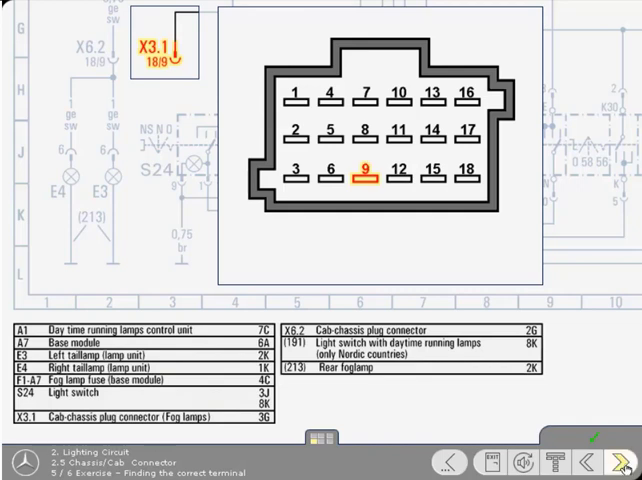
{"action": "left_click", "coordinate": [617, 461]}
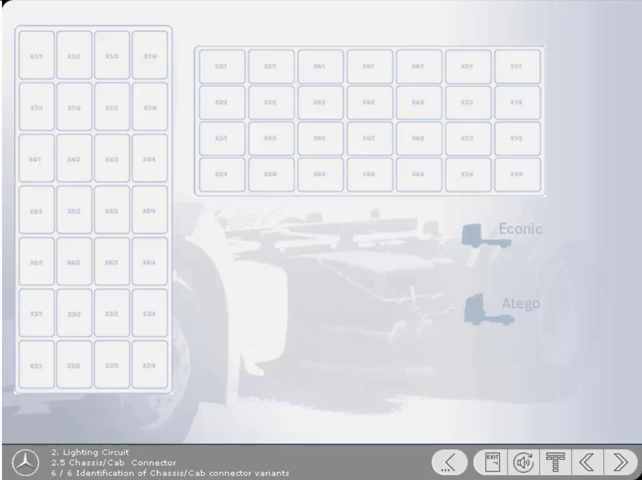
- Show the Atego connector station variant with its connector grid and cab photo
{"action": "left_click", "coordinate": [483, 308]}
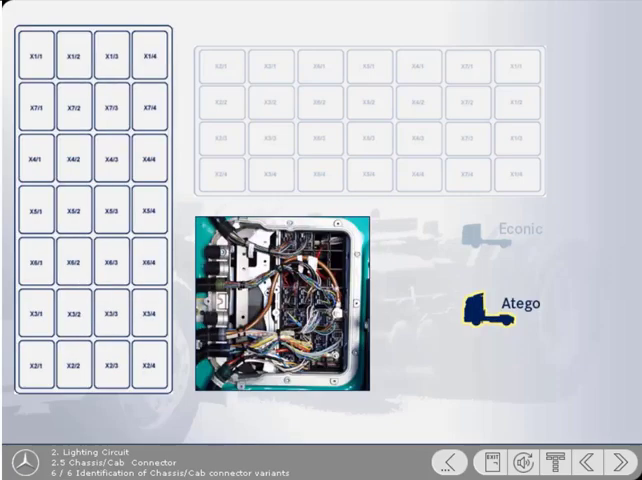